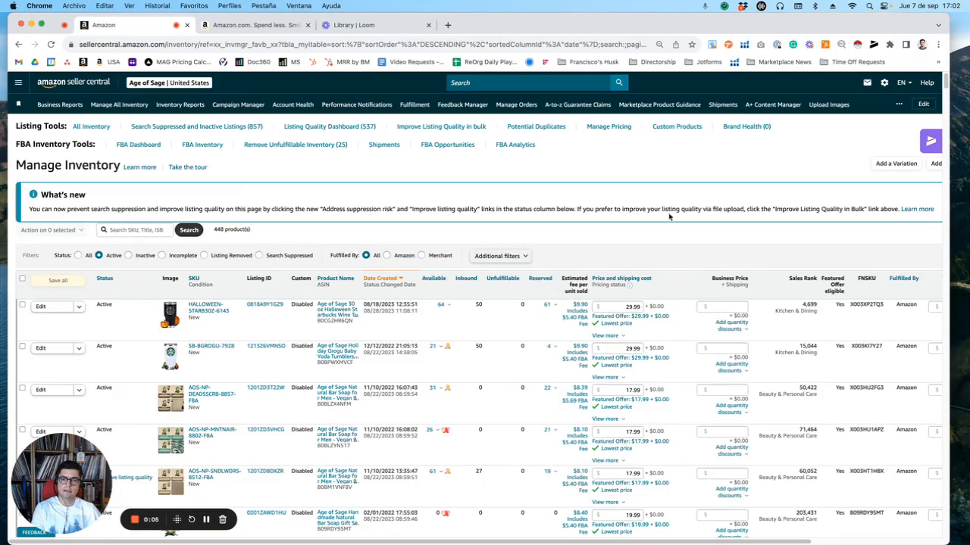
{"action": "mouse_move", "coordinate": [684, 254]}
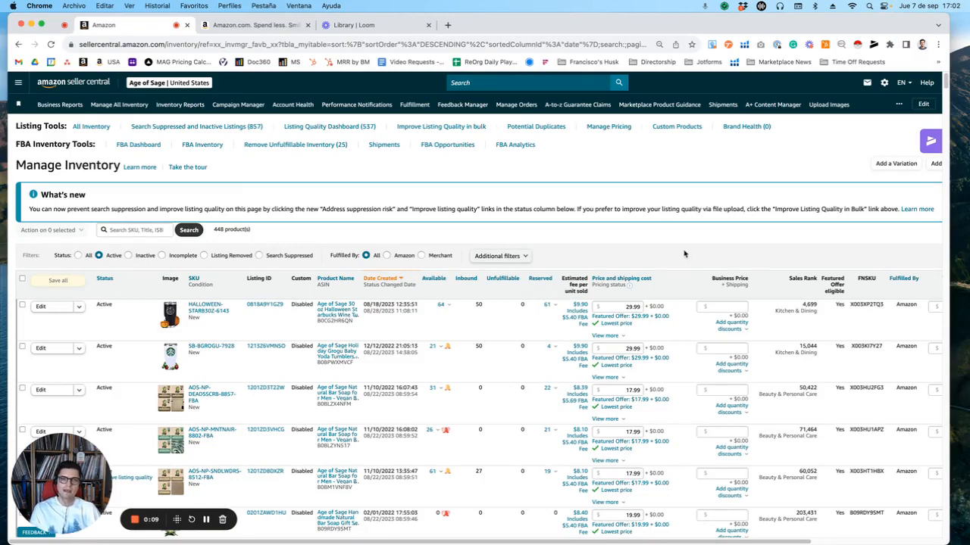
{"action": "mouse_move", "coordinate": [612, 211]}
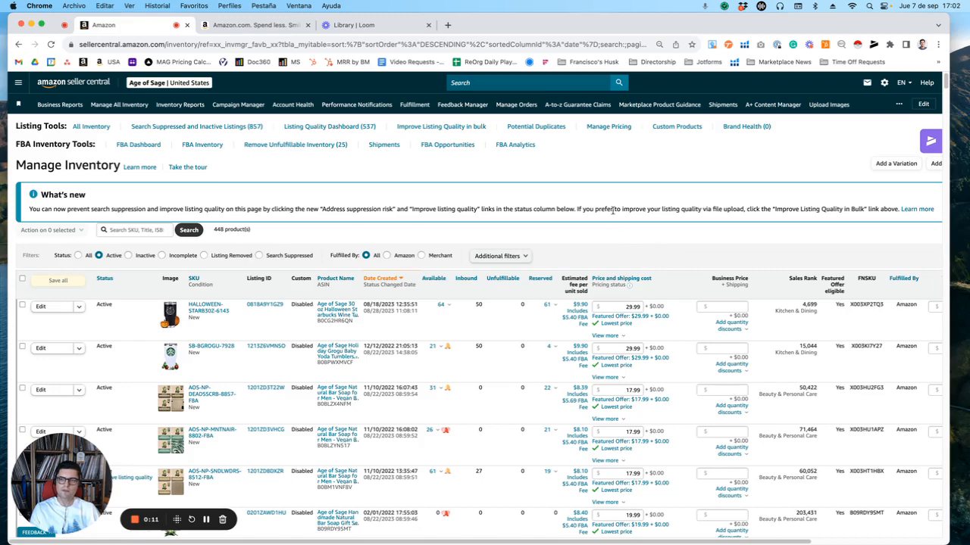
{"action": "mouse_move", "coordinate": [531, 235]}
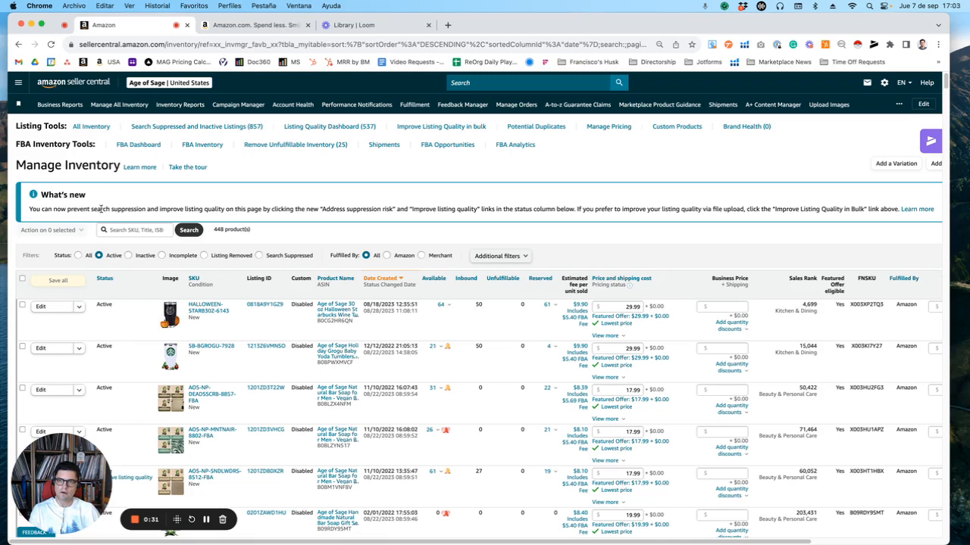
{"action": "mouse_move", "coordinate": [361, 224]}
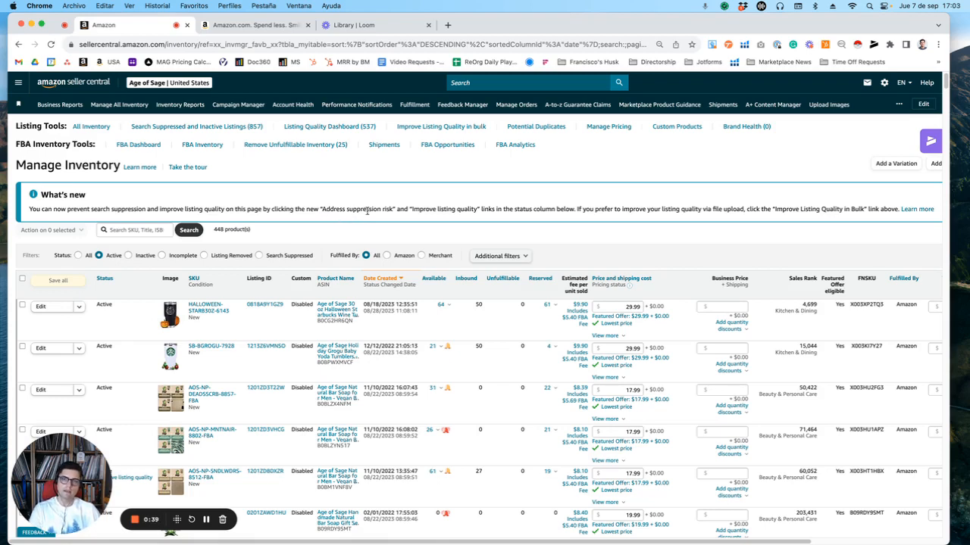
{"action": "mouse_move", "coordinate": [379, 220]}
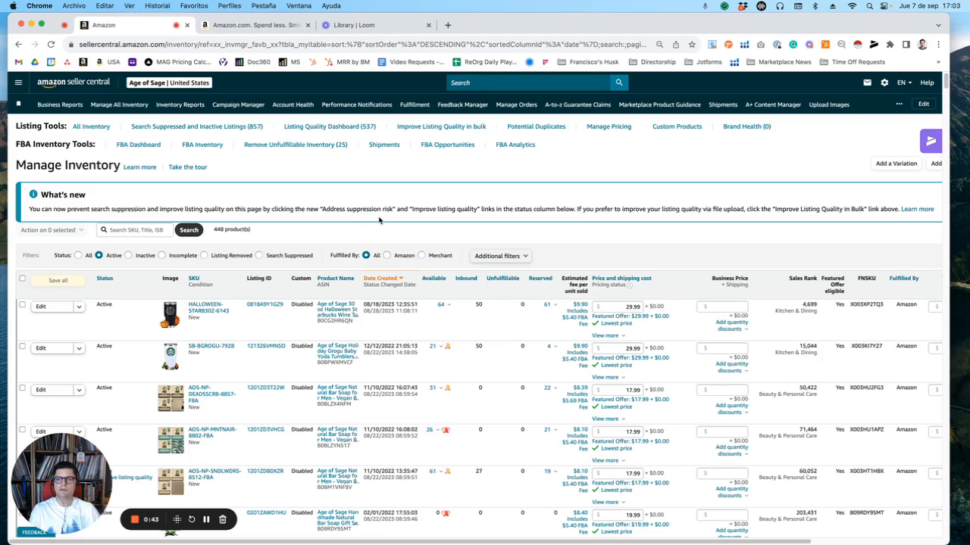
{"action": "mouse_move", "coordinate": [438, 224]}
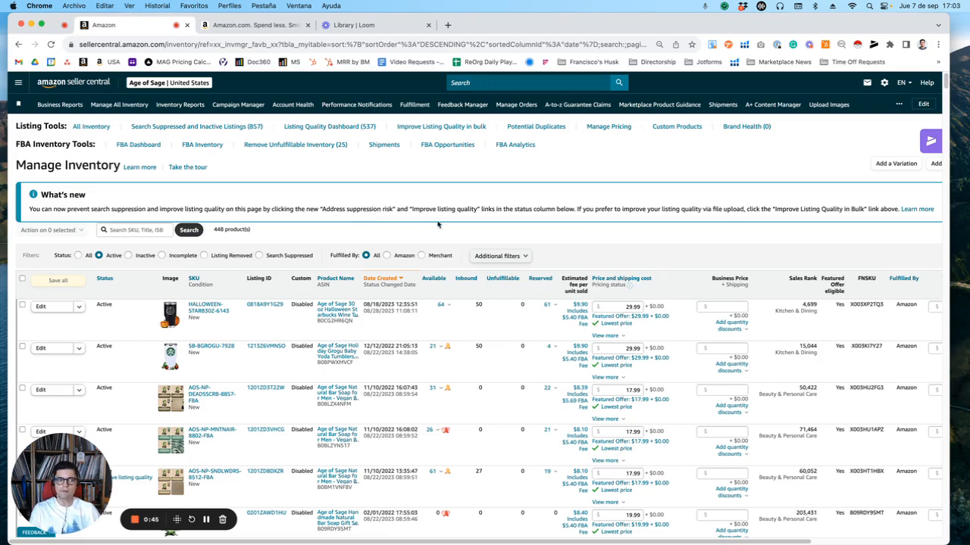
{"action": "mouse_move", "coordinate": [880, 231]}
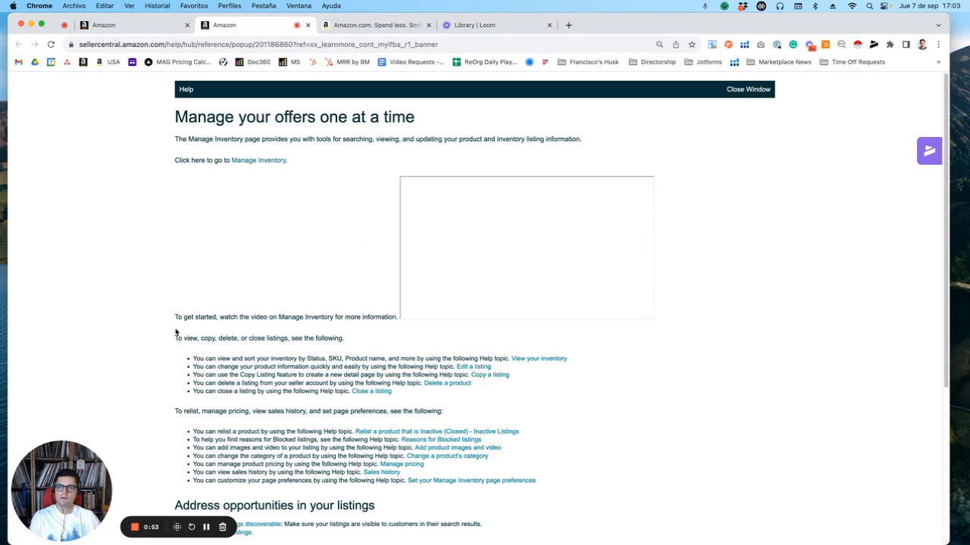
- Read through the help article, then return to the Manage Inventory listings tab
{"action": "scroll", "scroll_direction": "down", "scroll_amount": 3}
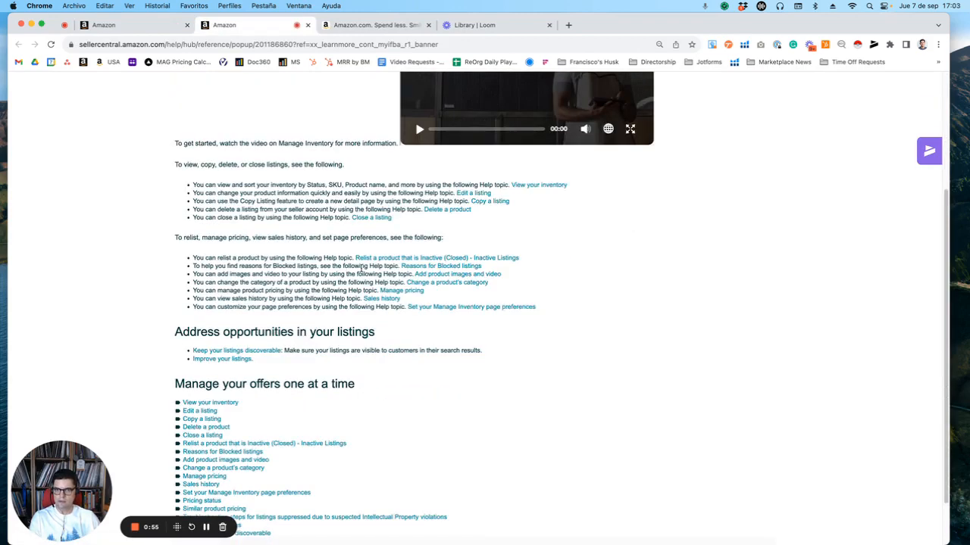
{"action": "scroll", "scroll_direction": "down", "scroll_amount": 3}
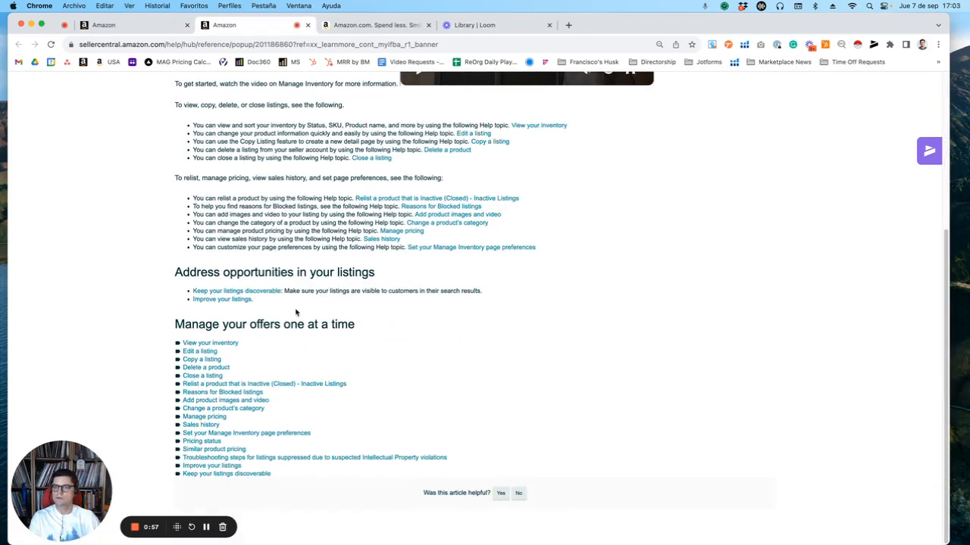
{"action": "mouse_move", "coordinate": [364, 319]}
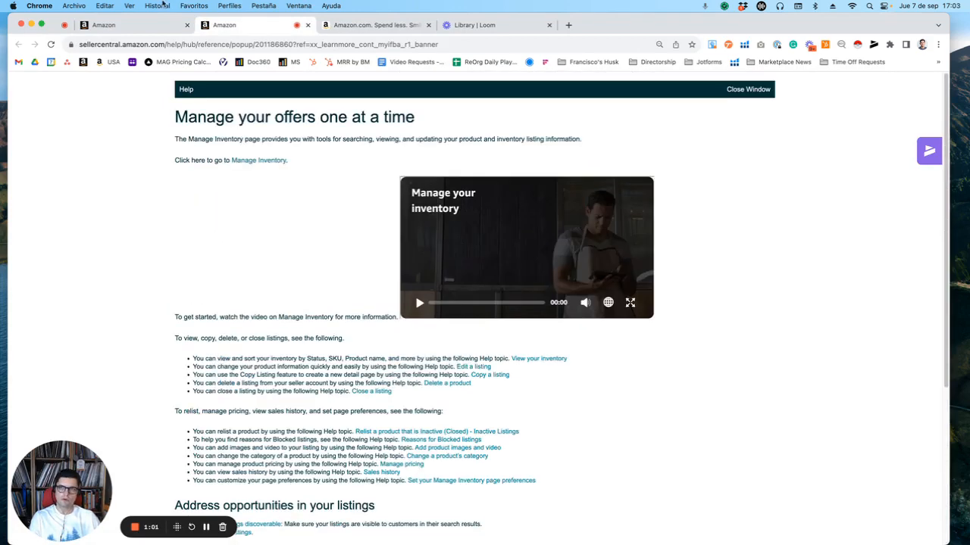
{"action": "left_click", "coordinate": [748, 89]}
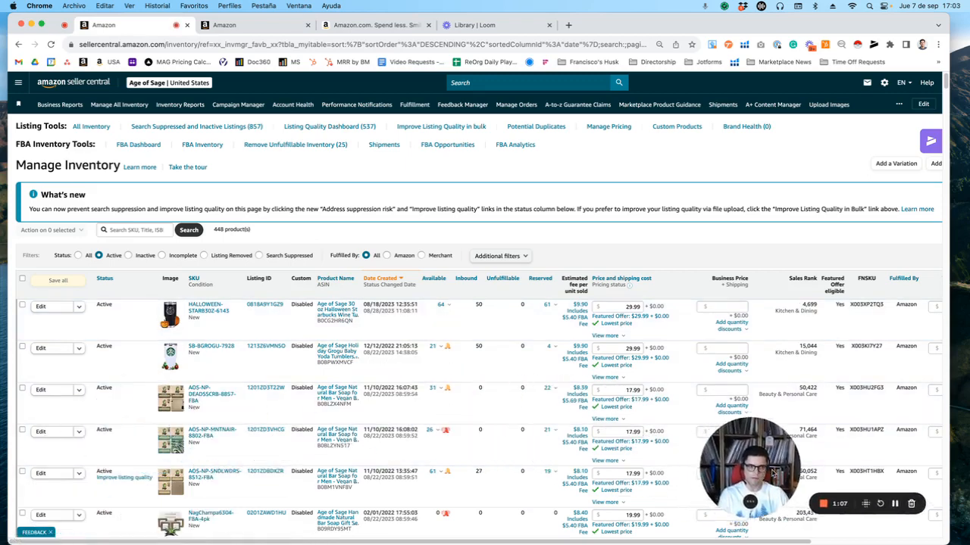
{"action": "scroll", "scroll_direction": "down", "scroll_amount": 3}
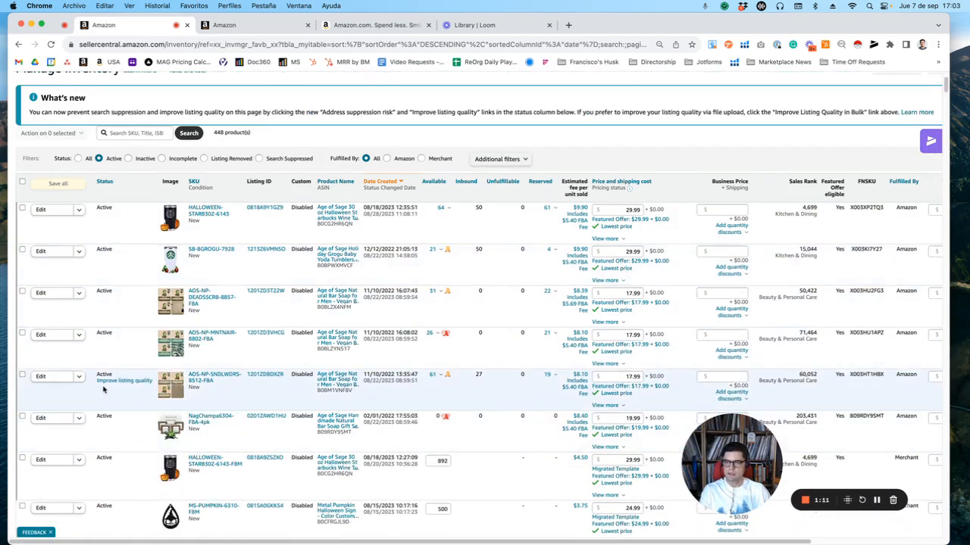
{"action": "mouse_move", "coordinate": [124, 381]}
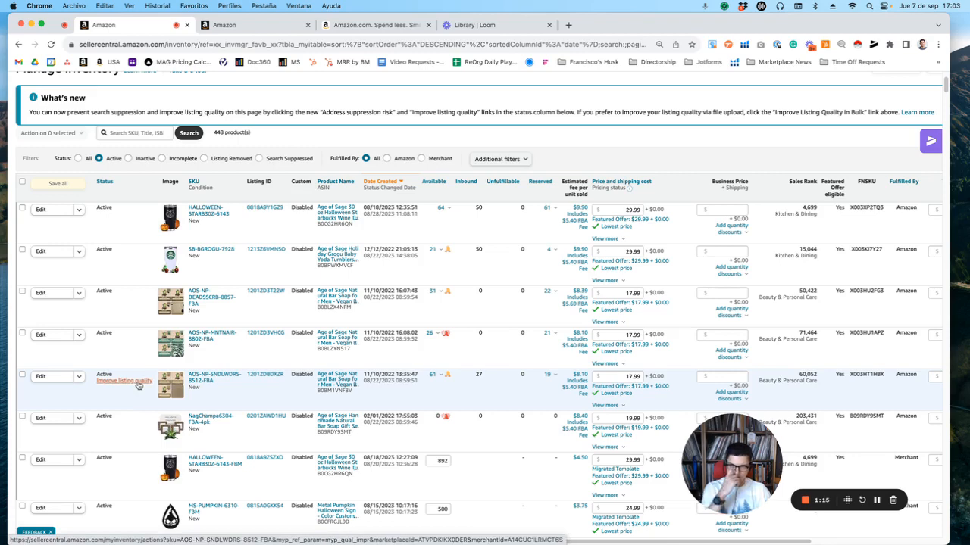
{"action": "left_click", "coordinate": [124, 381]}
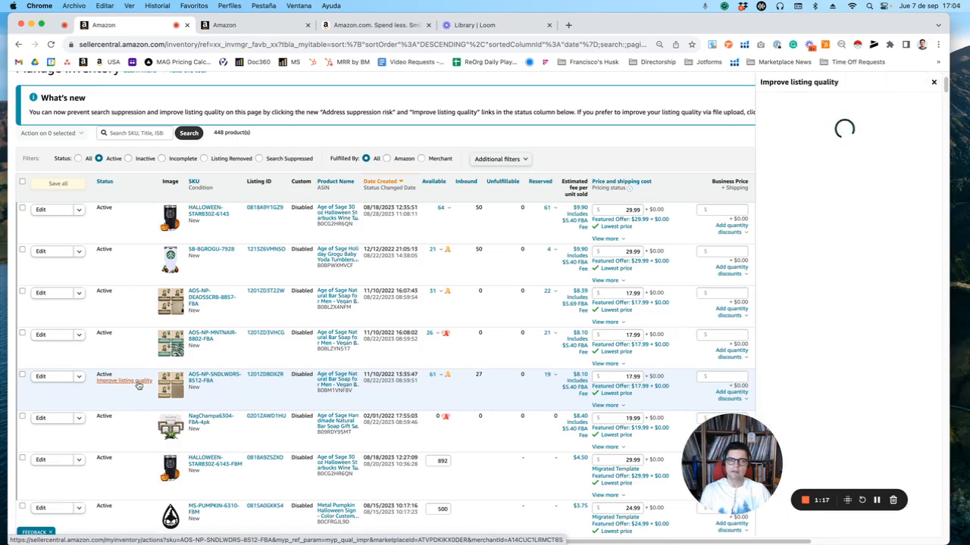
{"action": "left_click", "coordinate": [124, 380]}
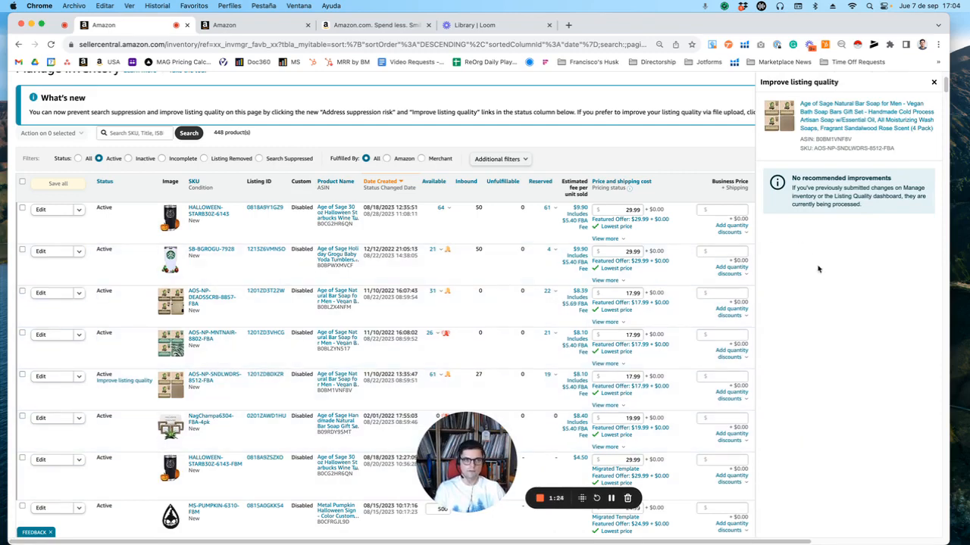
{"action": "mouse_move", "coordinate": [824, 270]}
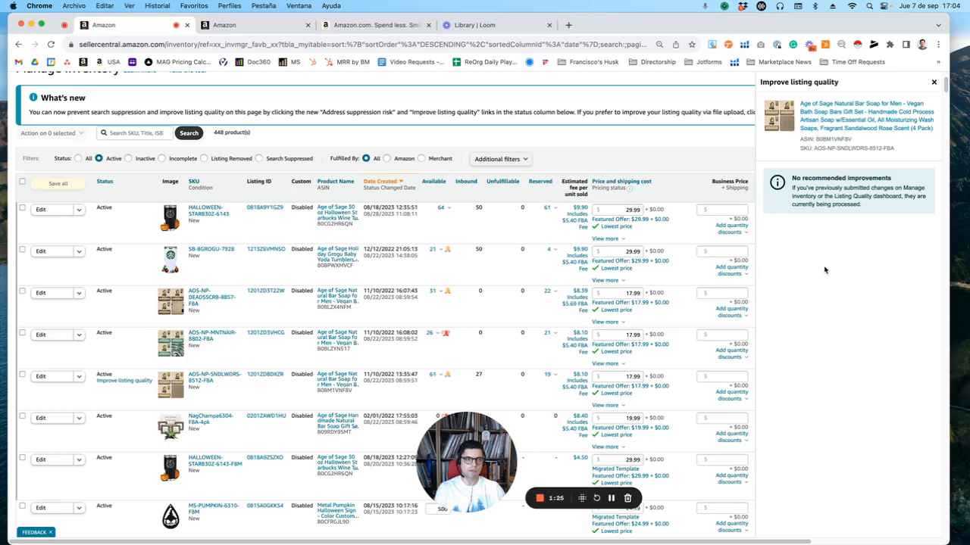
{"action": "mouse_move", "coordinate": [825, 271]}
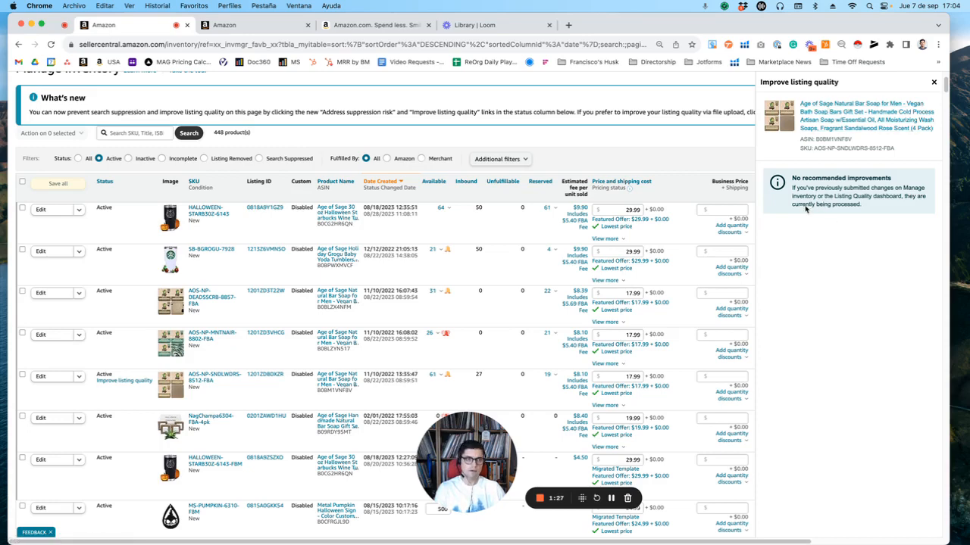
{"action": "mouse_move", "coordinate": [873, 229]}
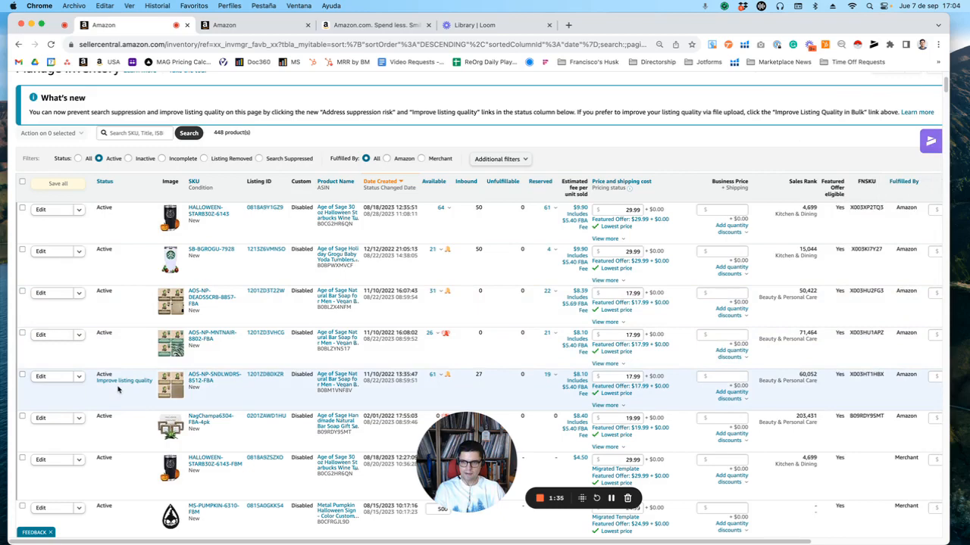
{"action": "scroll", "scroll_direction": "down", "scroll_amount": 3}
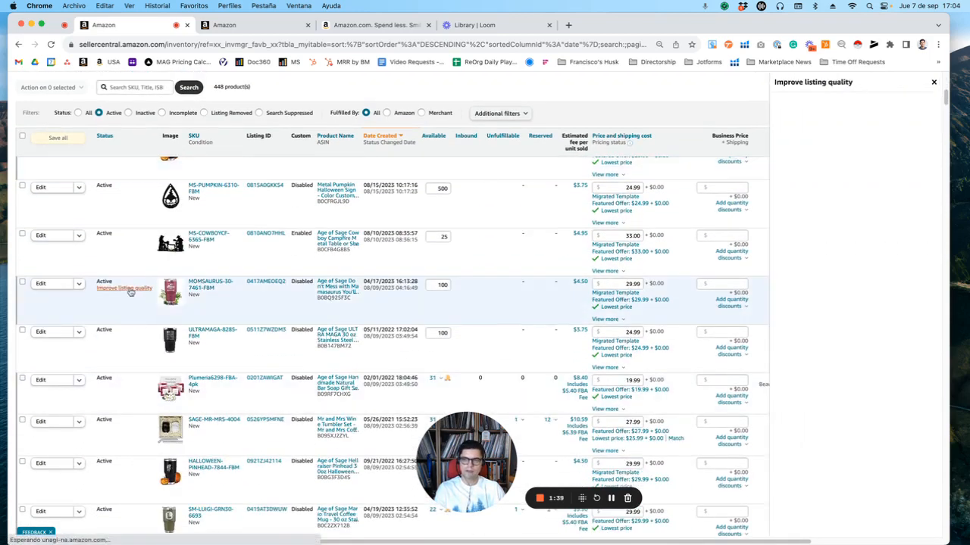
{"action": "left_click", "coordinate": [124, 288]}
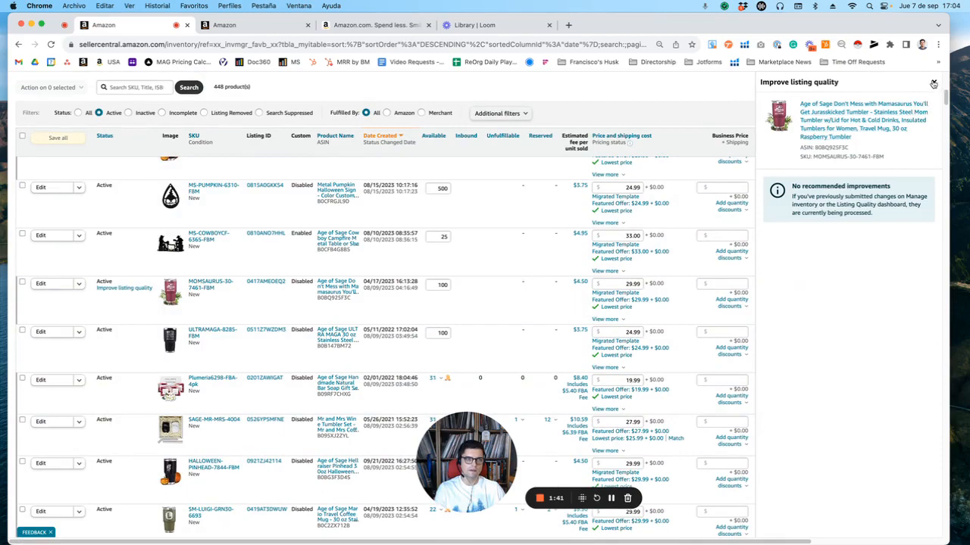
{"action": "scroll", "scroll_direction": "down", "scroll_amount": 3}
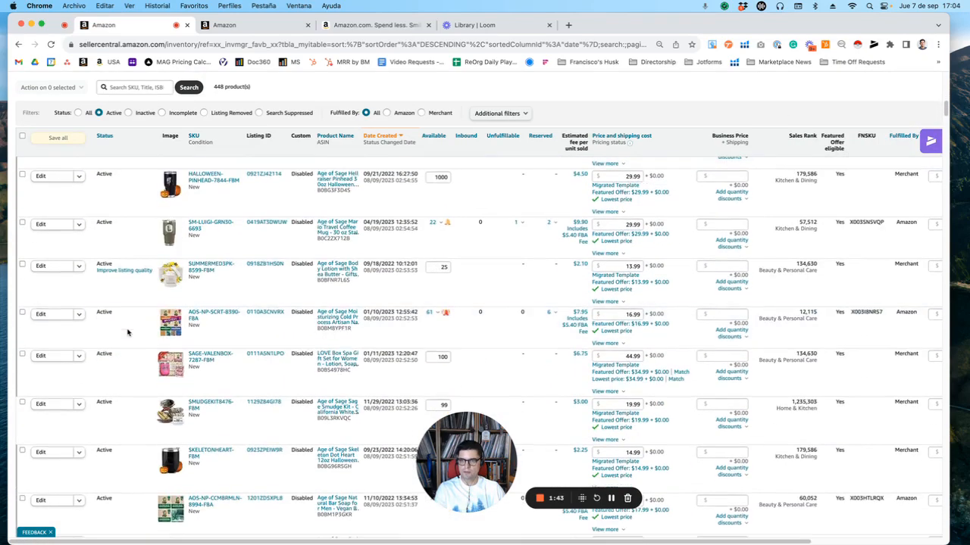
{"action": "scroll", "scroll_direction": "down", "scroll_amount": 3}
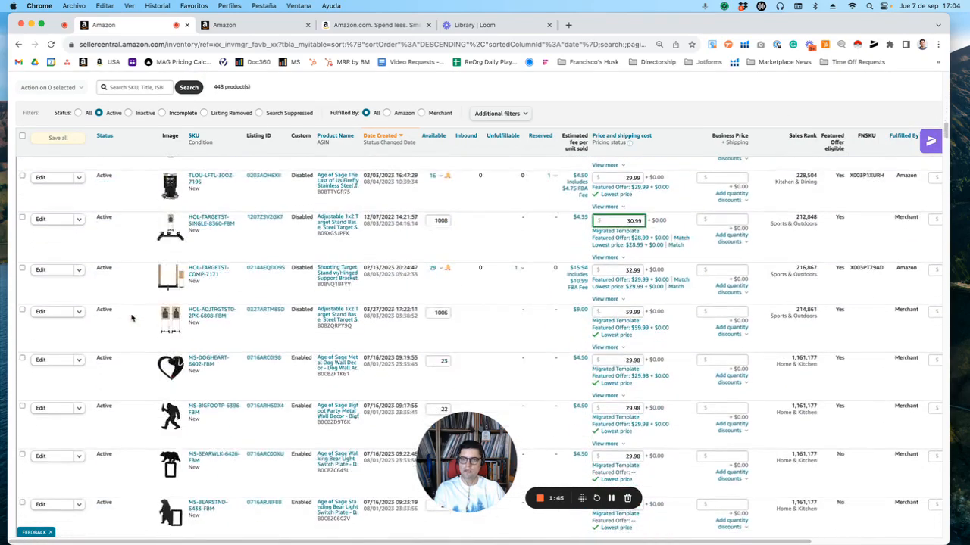
{"action": "scroll", "scroll_direction": "down", "scroll_amount": 3}
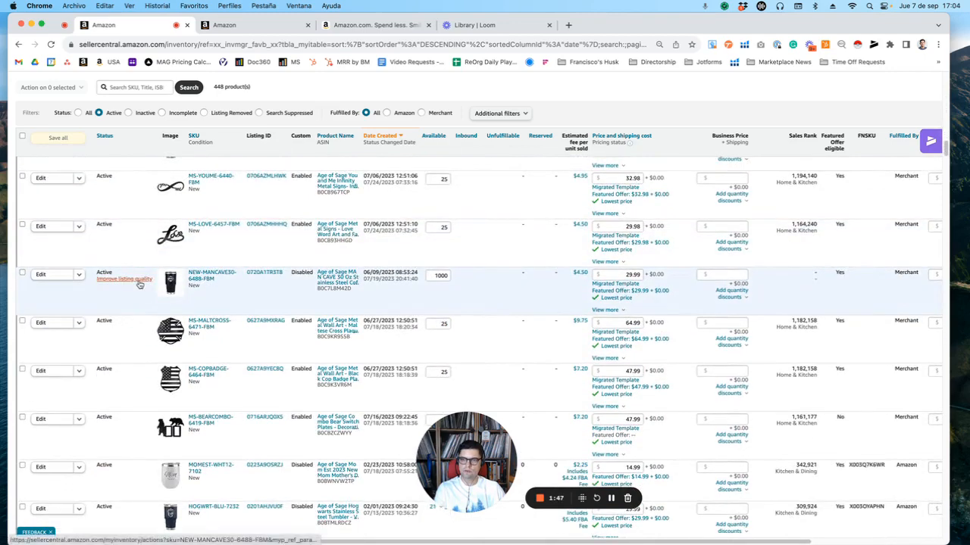
{"action": "left_click", "coordinate": [125, 279]}
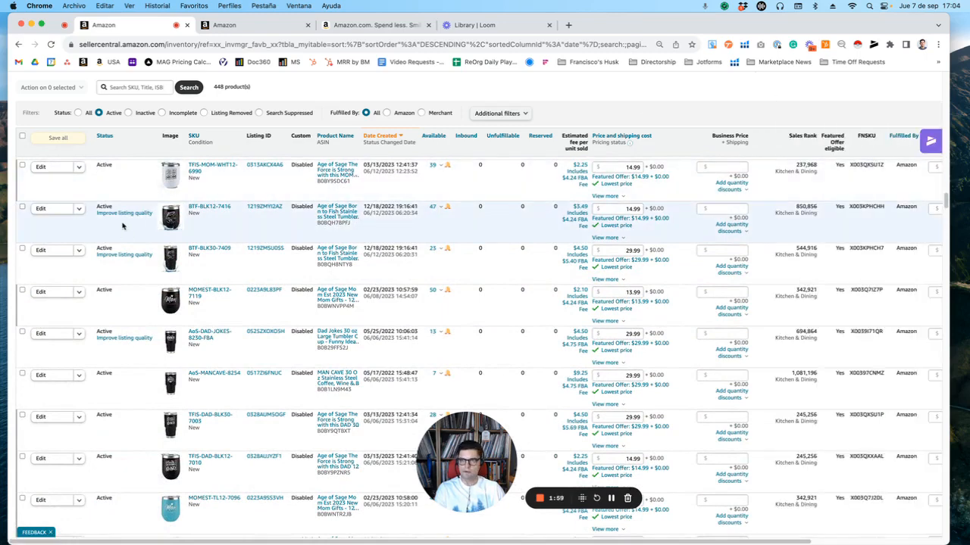
- Open listing quality suggestions for tumbler BTF-BLK30-7409 and select its List Price field
{"action": "left_click", "coordinate": [123, 255]}
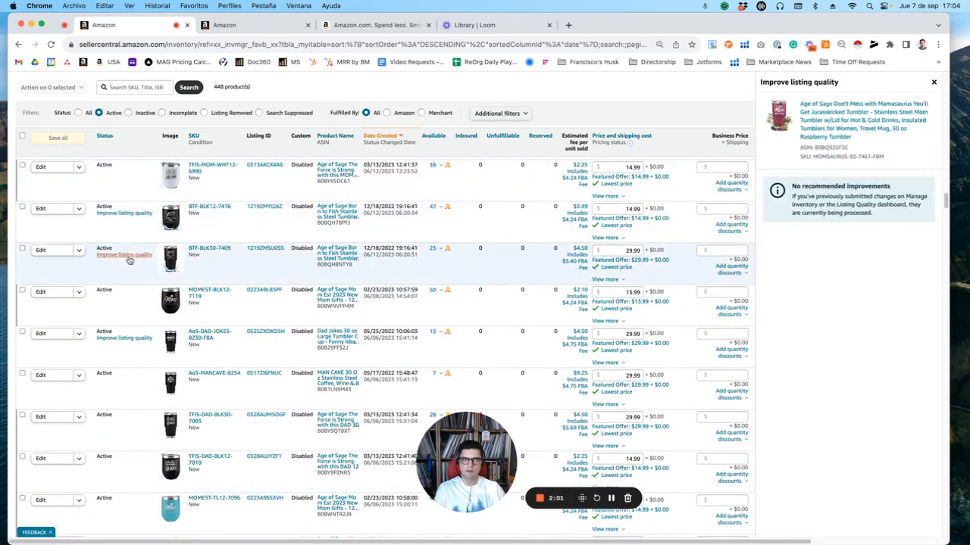
{"action": "left_click", "coordinate": [123, 255]}
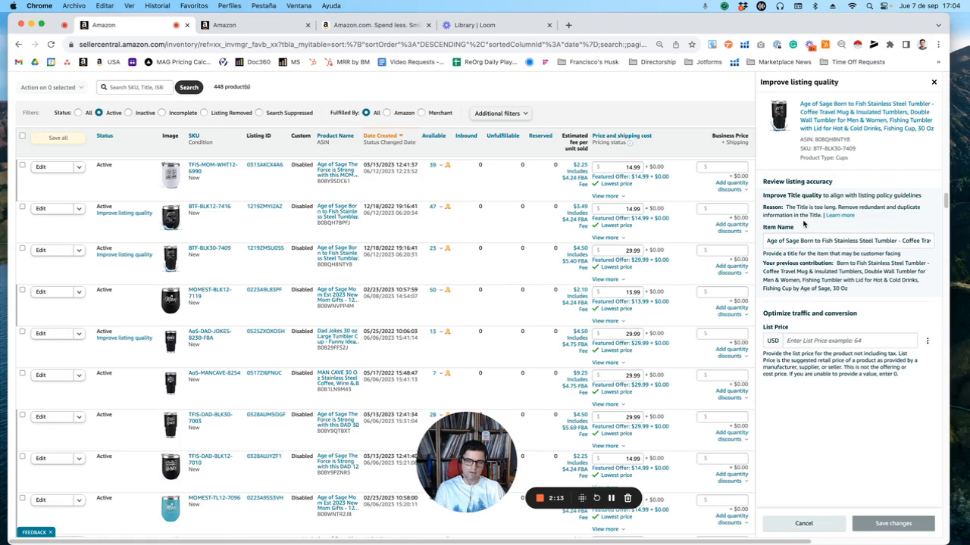
{"action": "mouse_move", "coordinate": [811, 228]}
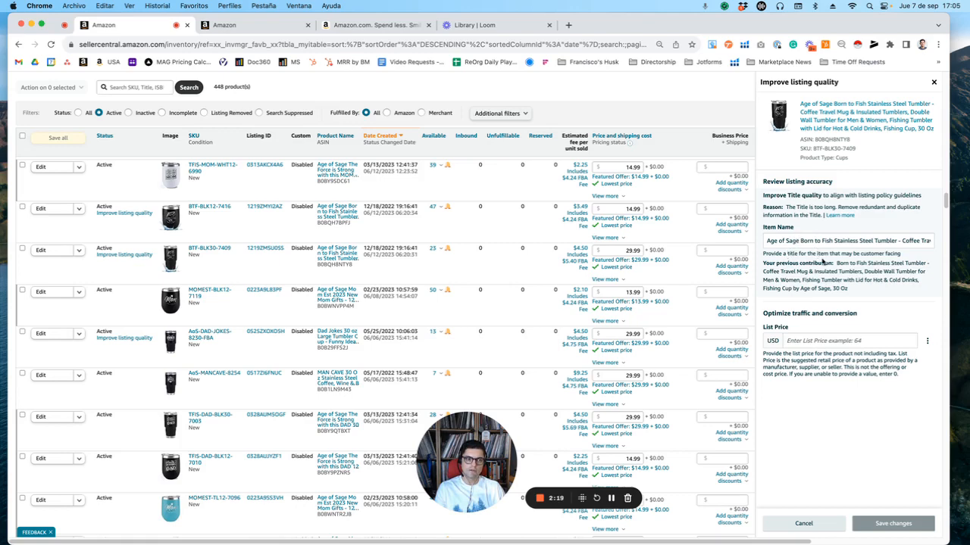
{"action": "left_click", "coordinate": [848, 340]}
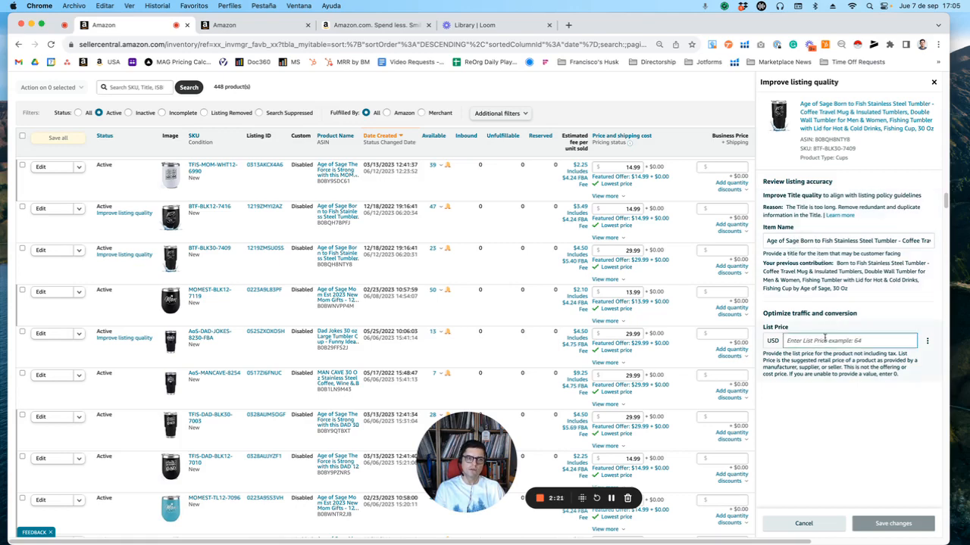
{"action": "left_click", "coordinate": [844, 340]}
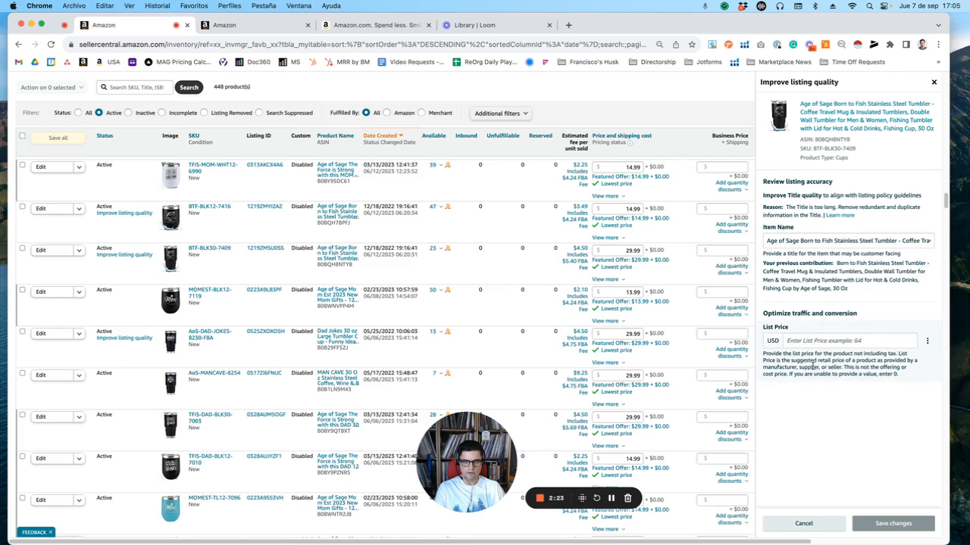